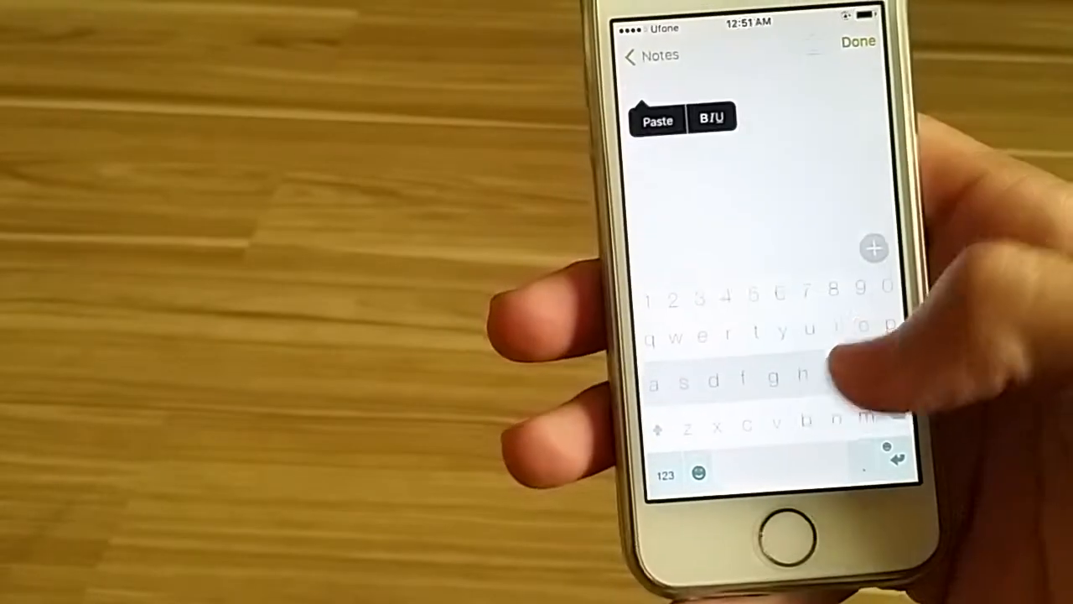
# - Dismiss the paste popup and append "gg" to the line of repeated letters
pyautogui.click(658, 121)
pyautogui.write('hhhhhhghhhhhhhhh')
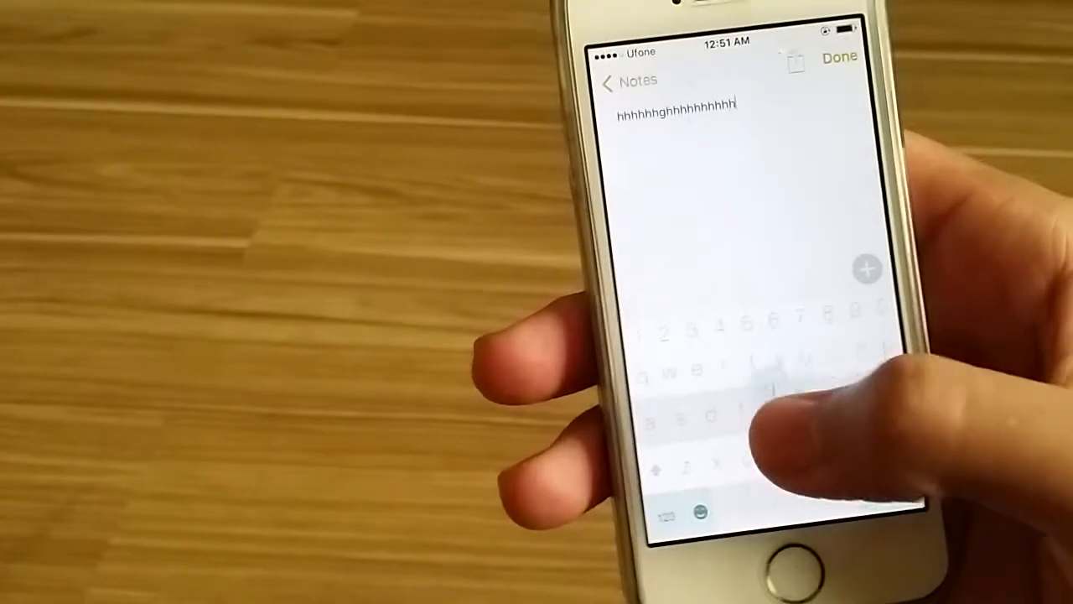
pyautogui.write('gg')
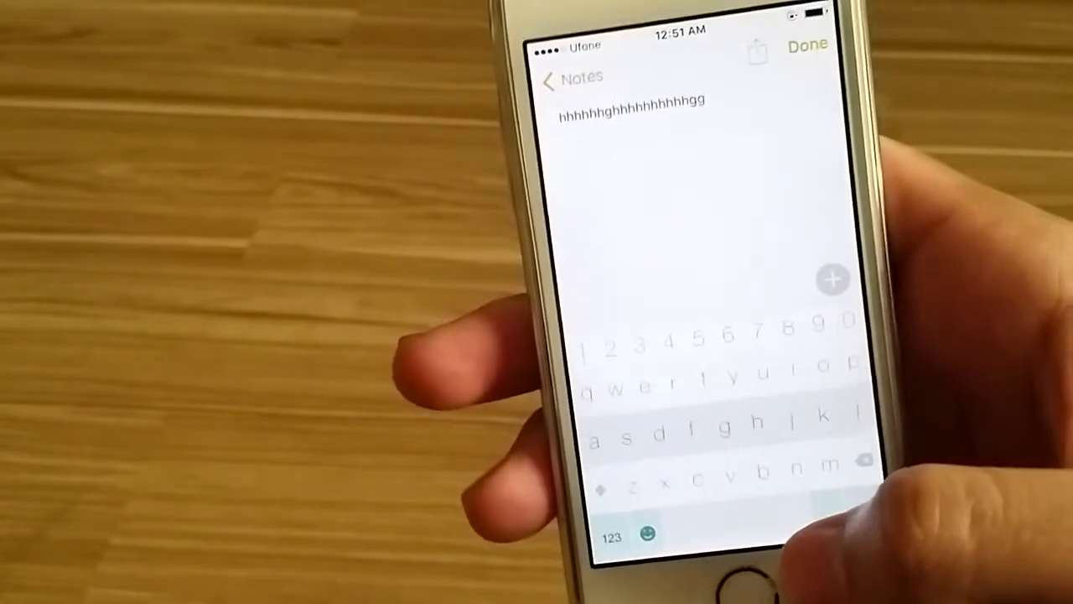